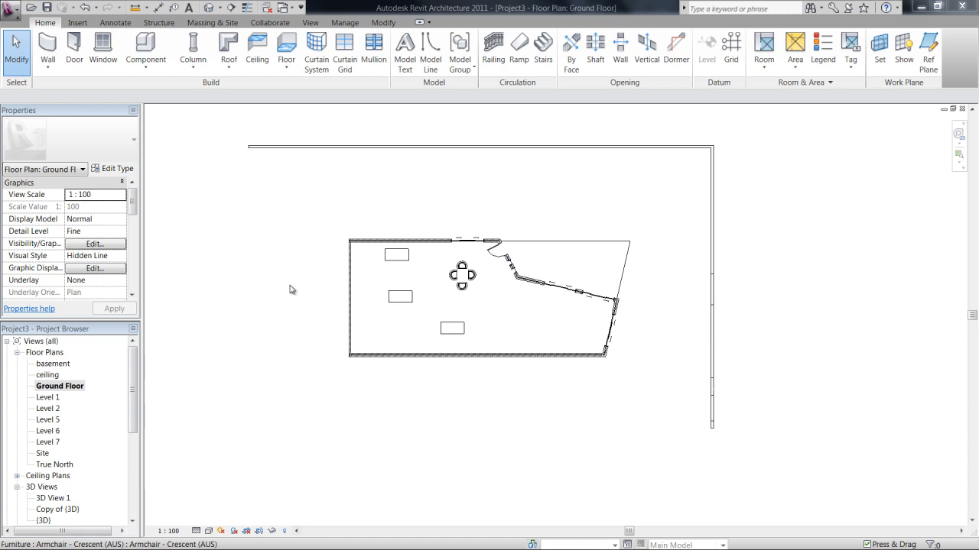
mouse_move(334, 233)
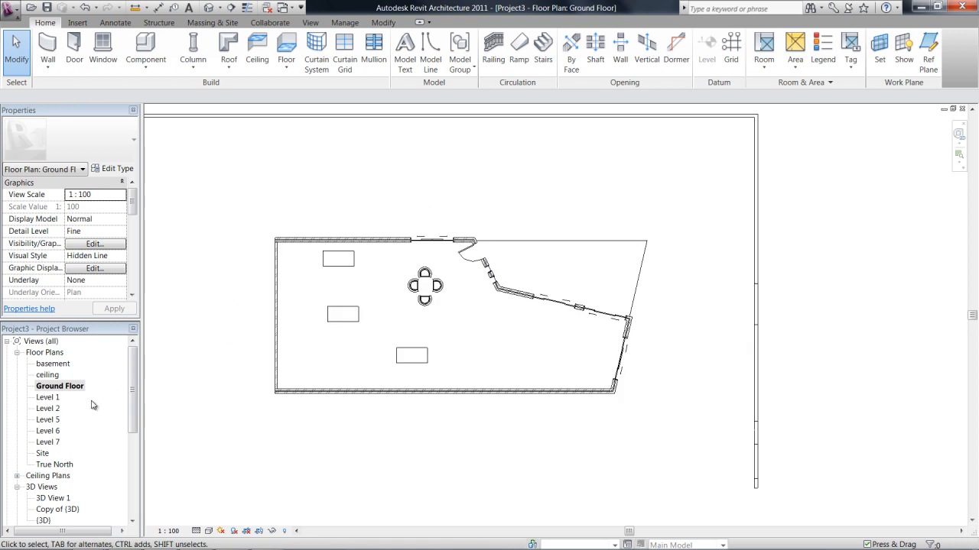
mouse_move(67, 449)
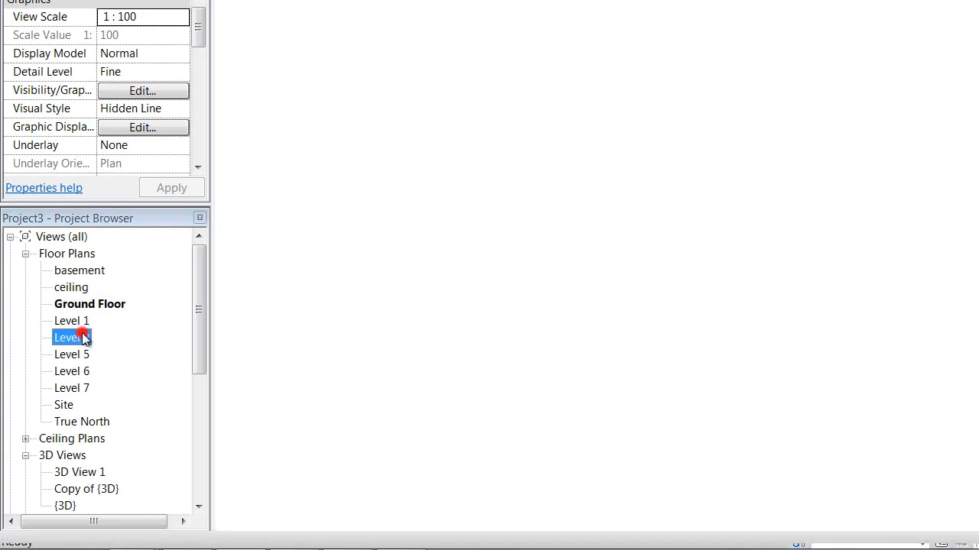
- Switch from the Ground Floor plan to the Level 2 floor plan in the Project Browser
double_click(64, 338)
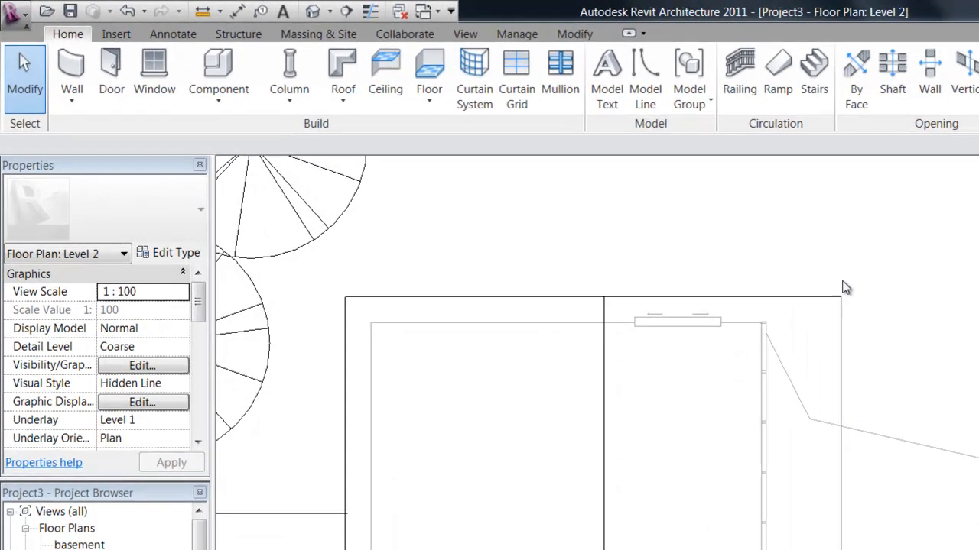
- Start Structural Column placement with the UC-Universal Column 305x305x97UC steel type
left_click(289, 77)
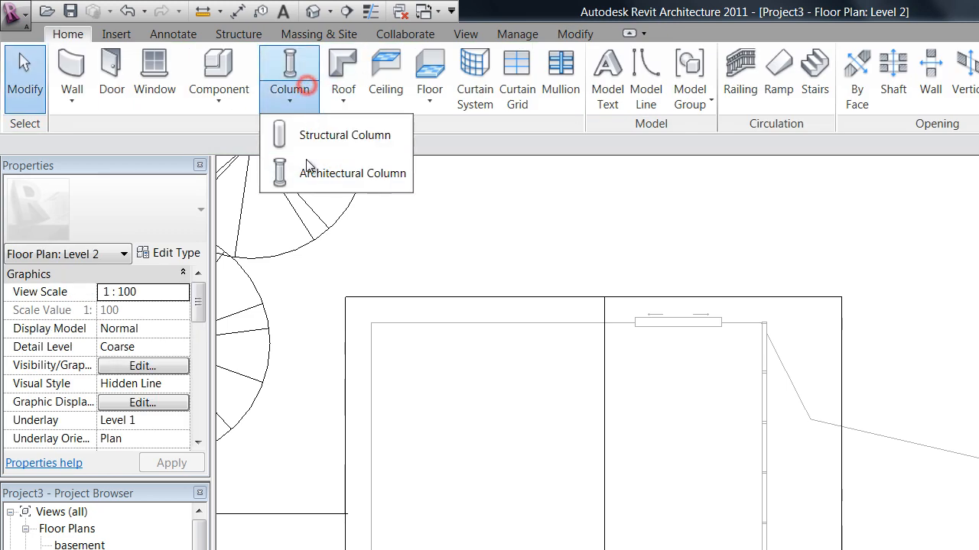
left_click(344, 134)
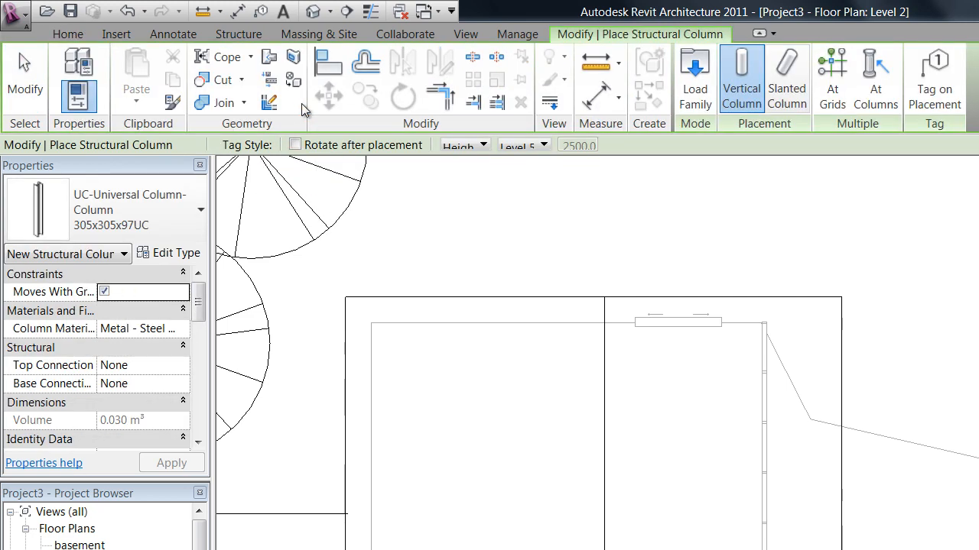
mouse_move(786, 76)
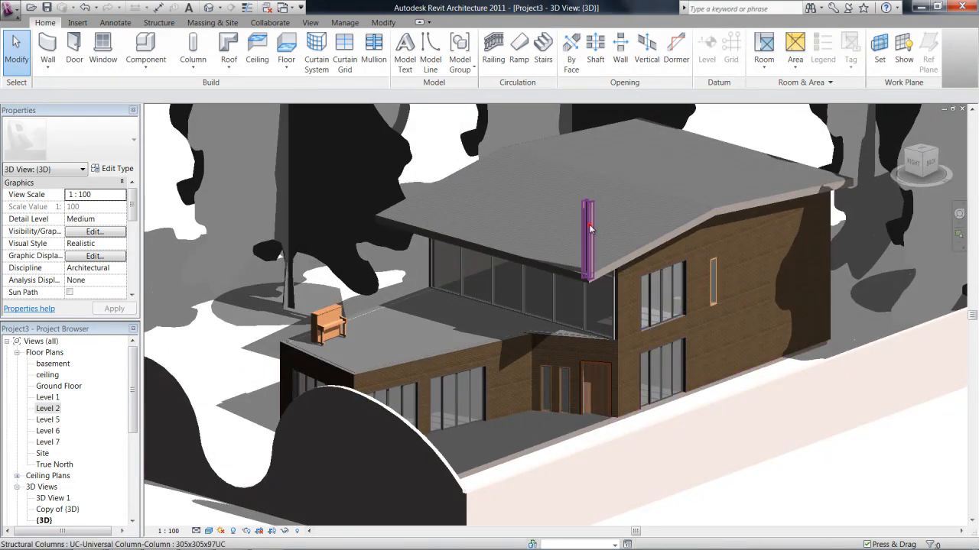
- Set the selected corner column's Base Level to Ground Floor so it spans up to Level 2
left_click(589, 244)
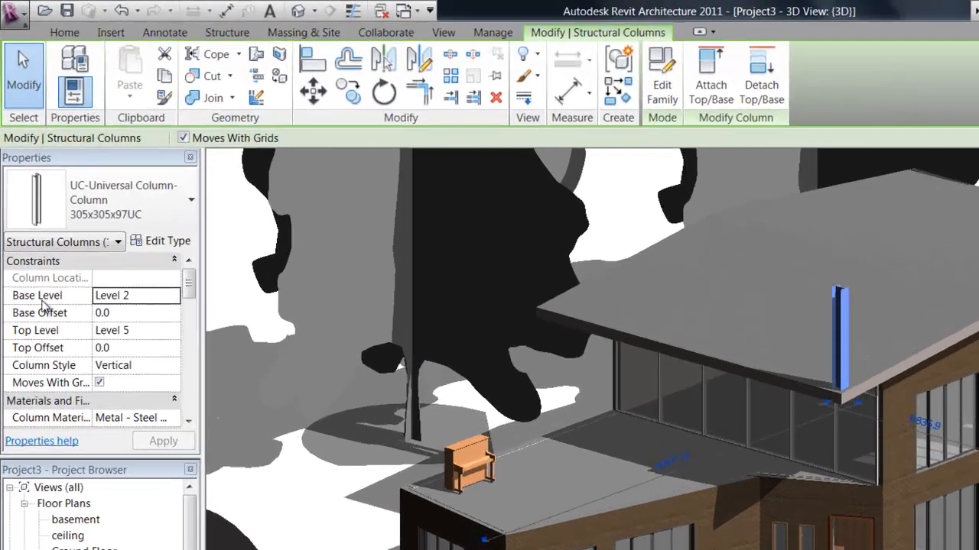
left_click(182, 309)
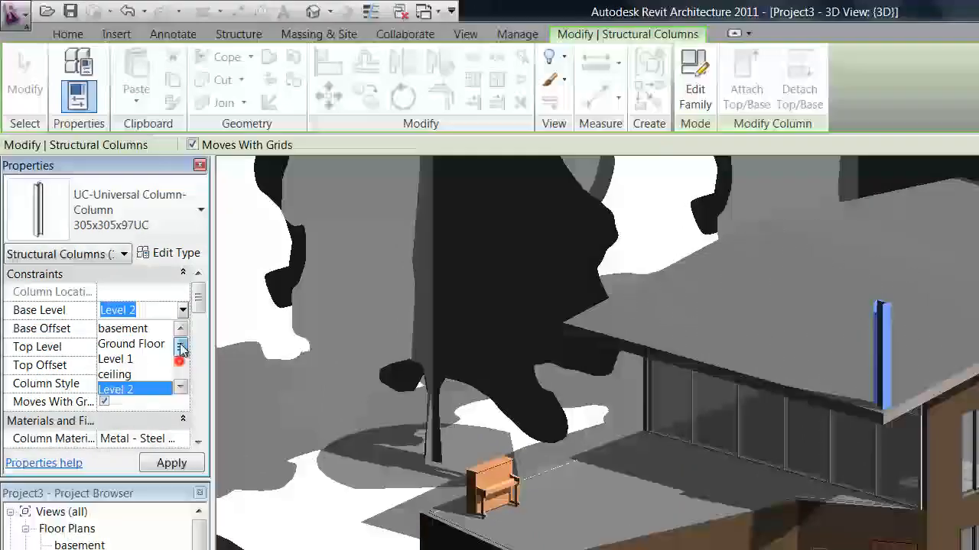
left_click(131, 342)
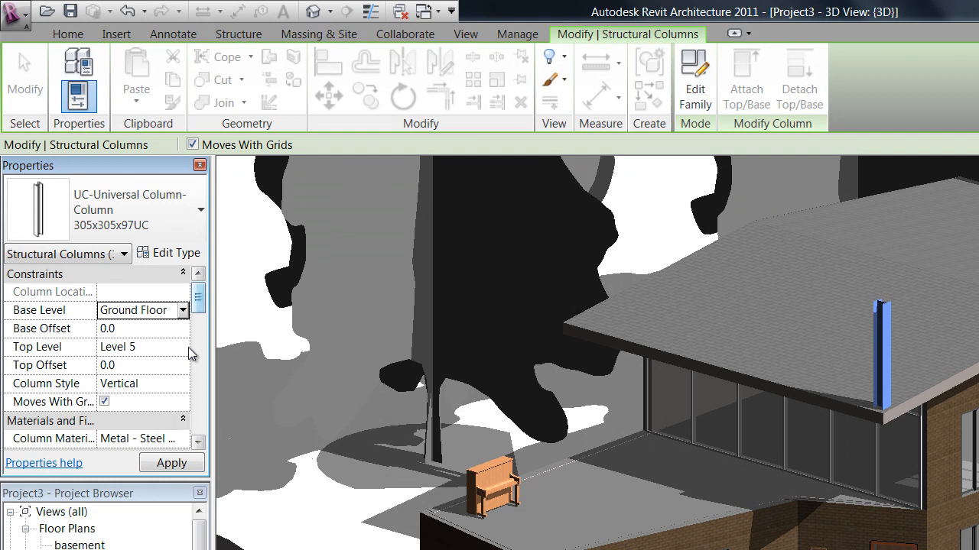
left_click(143, 346)
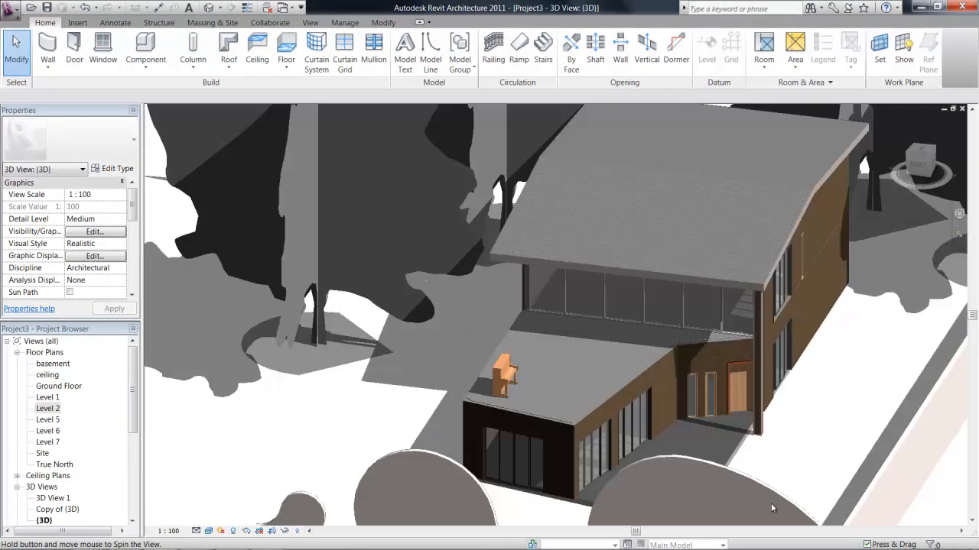
left_click(499, 375)
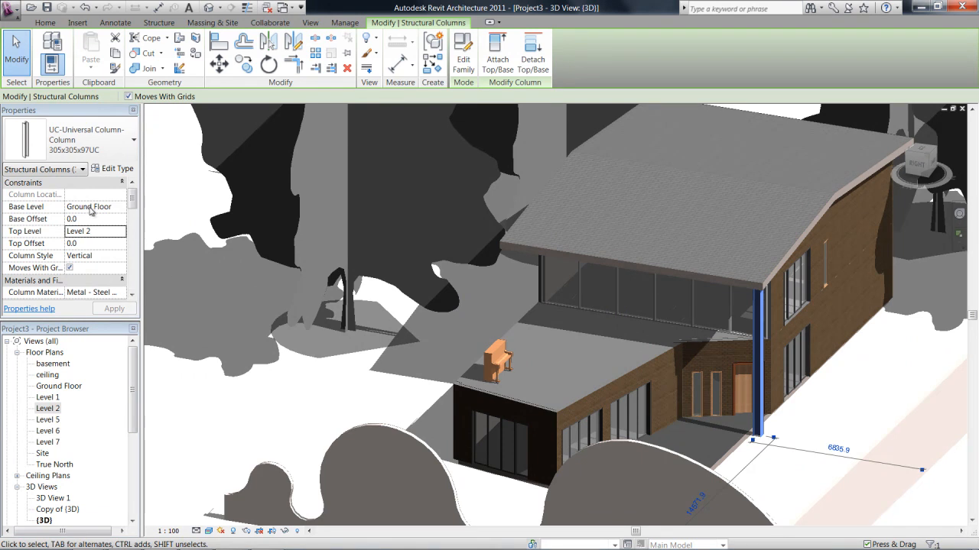
double_click(47, 407)
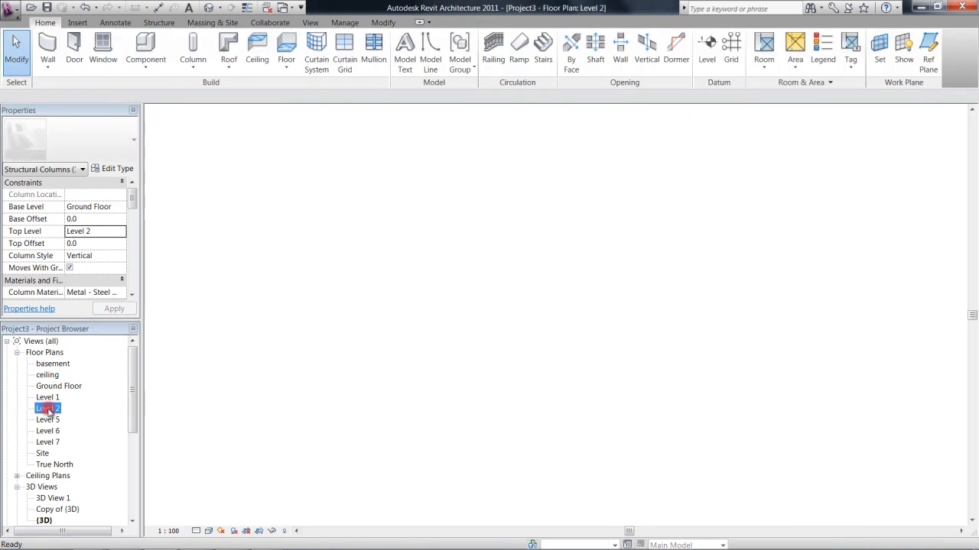
double_click(48, 407)
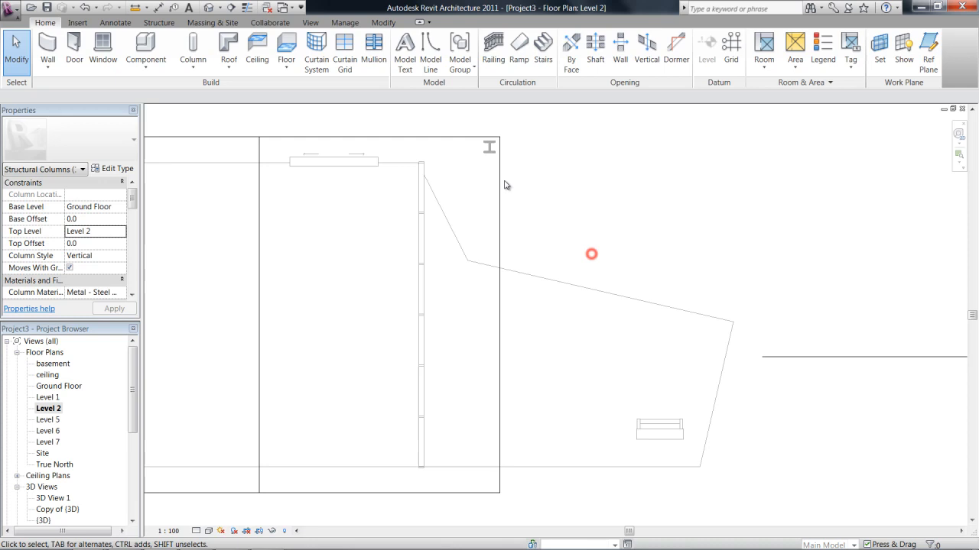
left_click(489, 147)
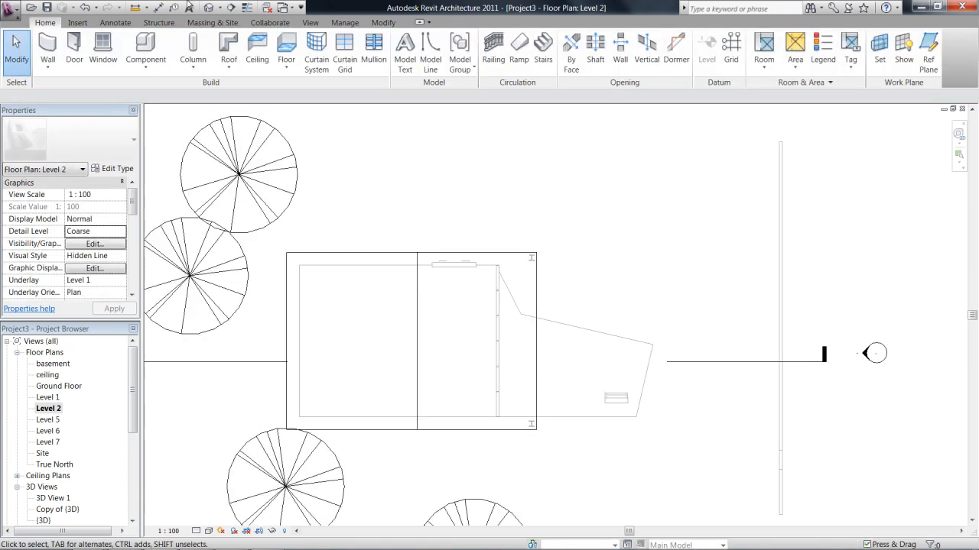
double_click(42, 520)
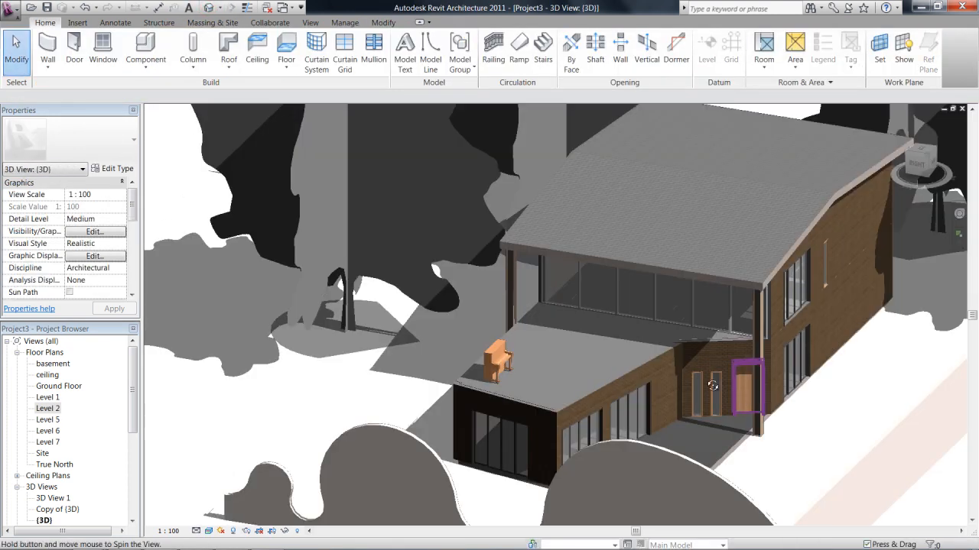
- Orbit the 3D house model to view the full-height corner column from ground to roof
left_click_drag(712, 385, 810, 398)
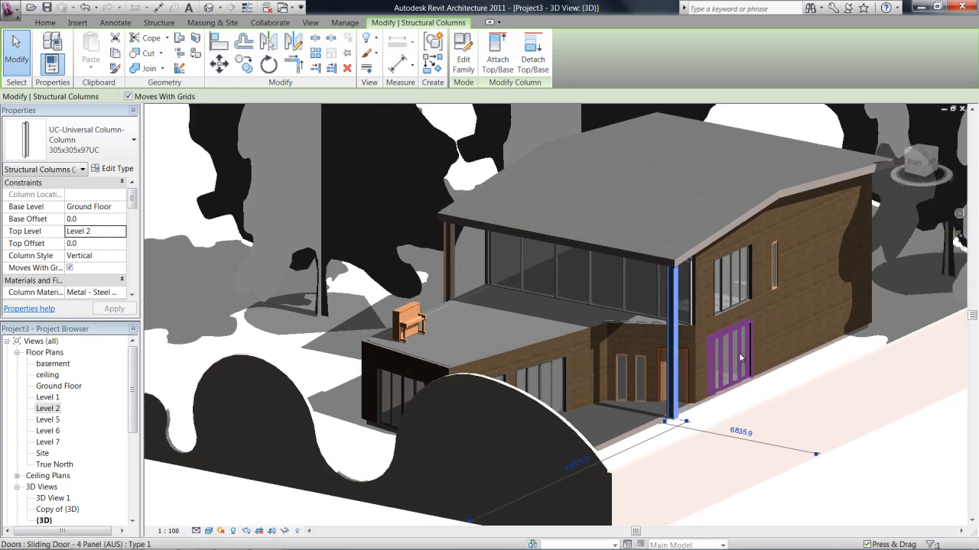
left_click_drag(740, 358, 571, 333)
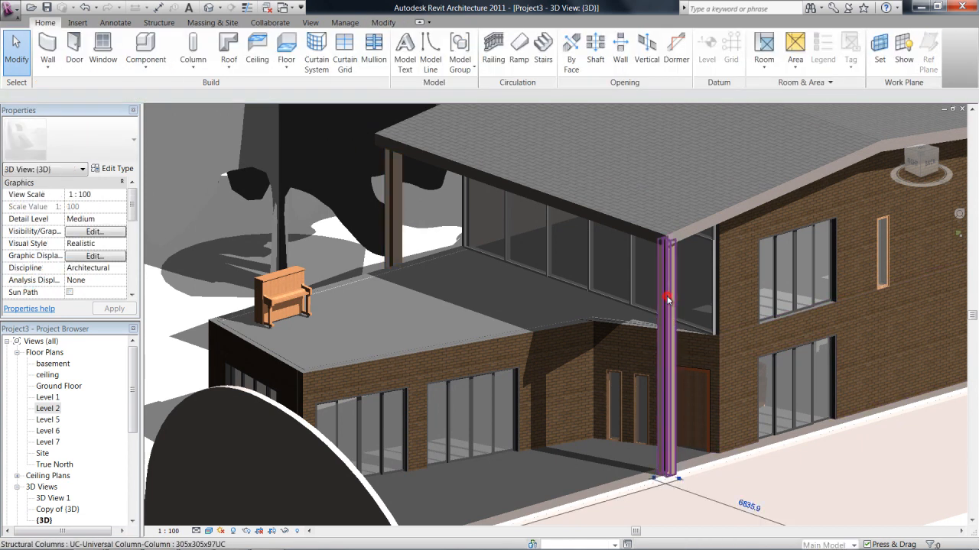
- Select all visible instances of the steel column and start loading a family from the Metric Library
right_click(667, 298)
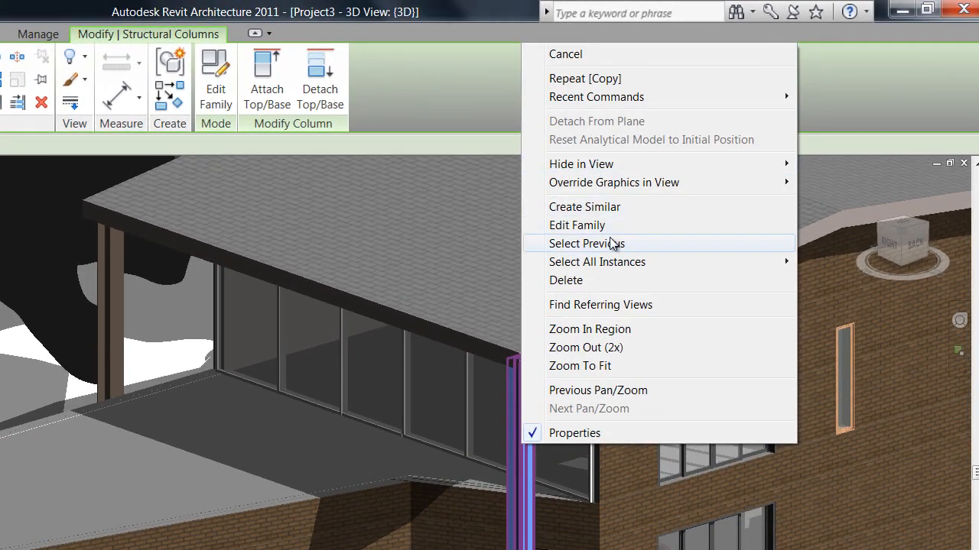
mouse_move(596, 261)
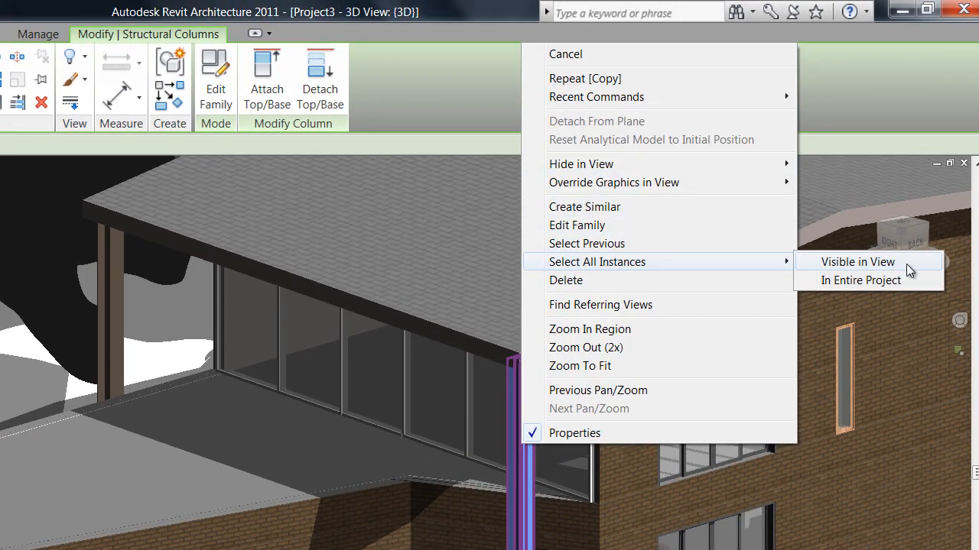
left_click(856, 262)
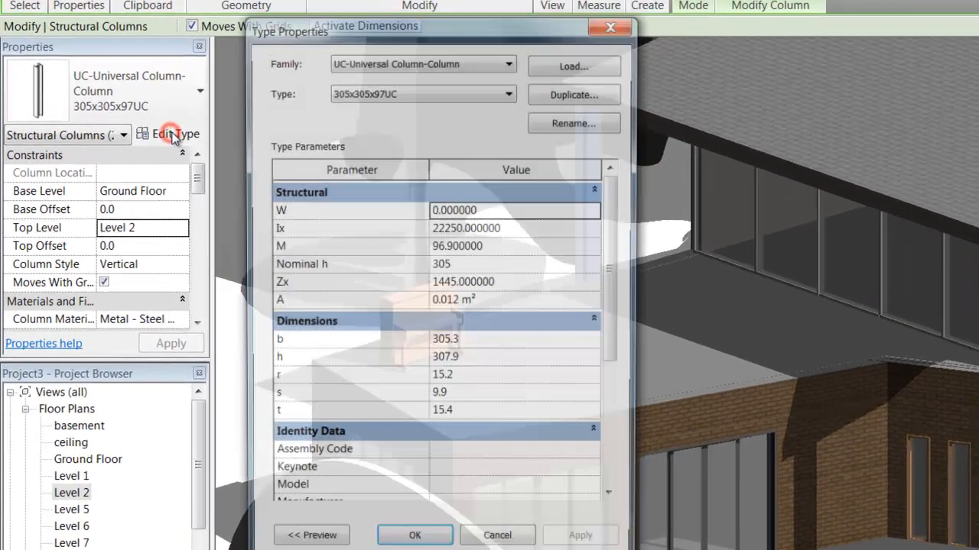
left_click(507, 63)
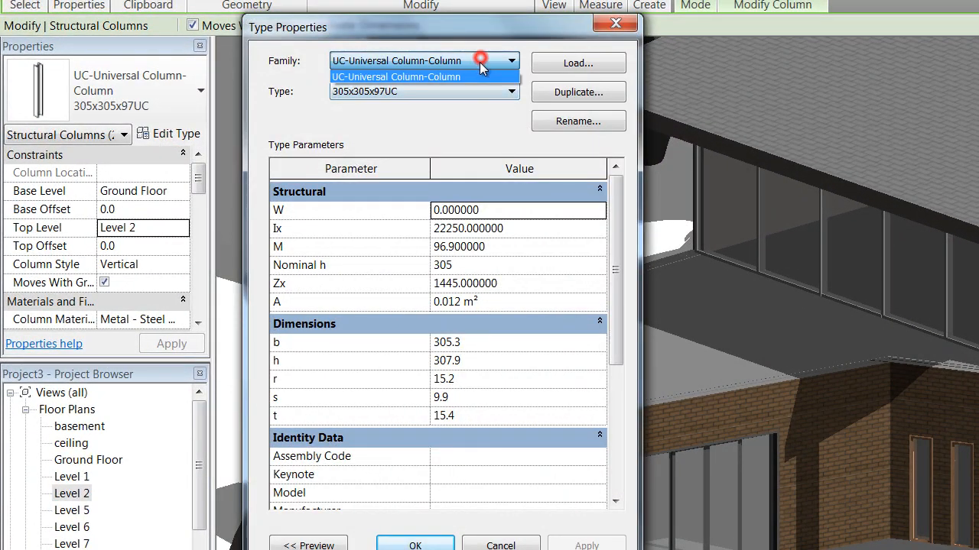
left_click(578, 62)
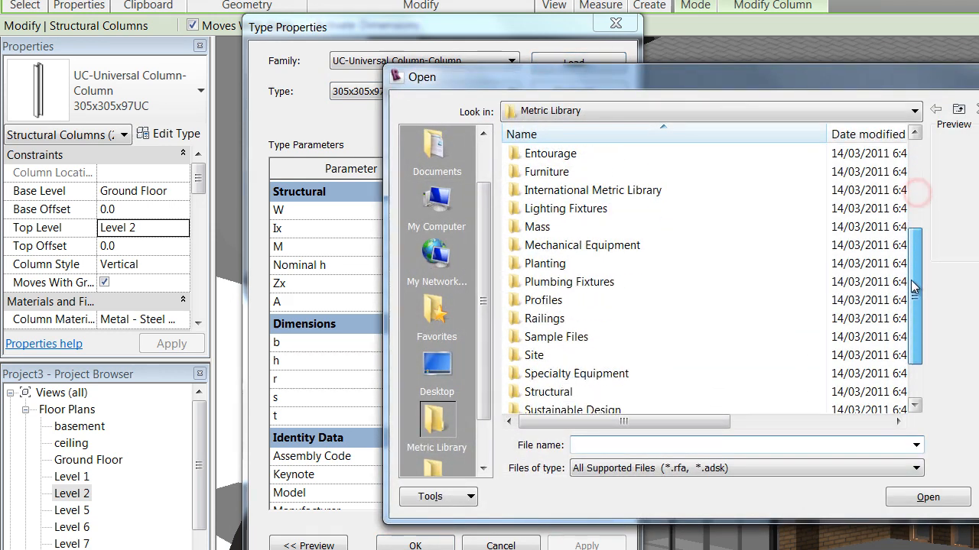
- Load M_Concrete-Round-Column 300mm from Structural > Columns > Concrete and apply it to the columns
double_click(547, 392)
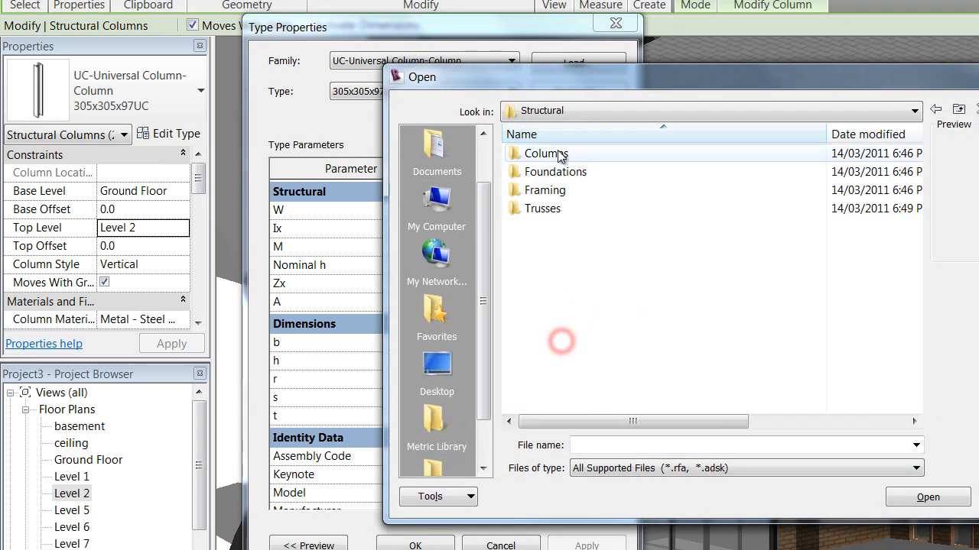
double_click(545, 153)
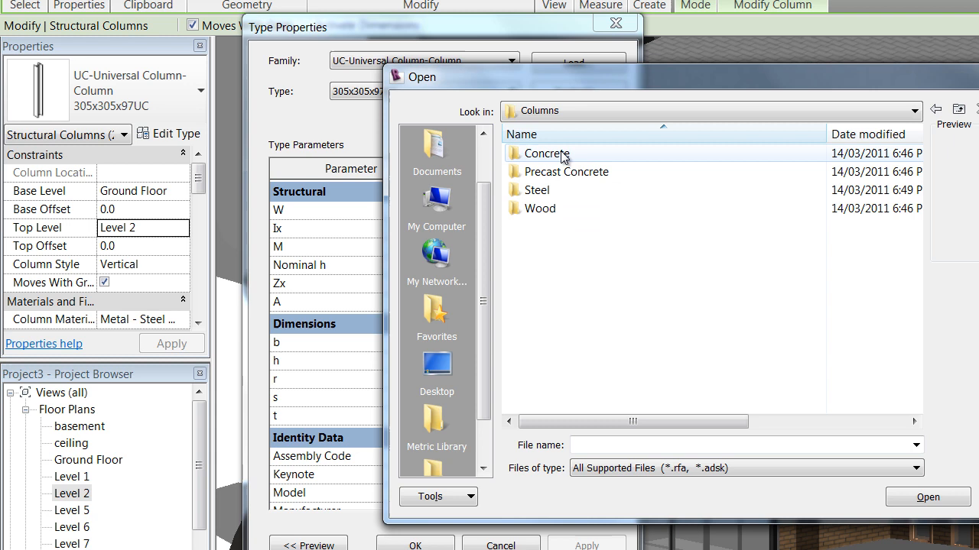
double_click(546, 153)
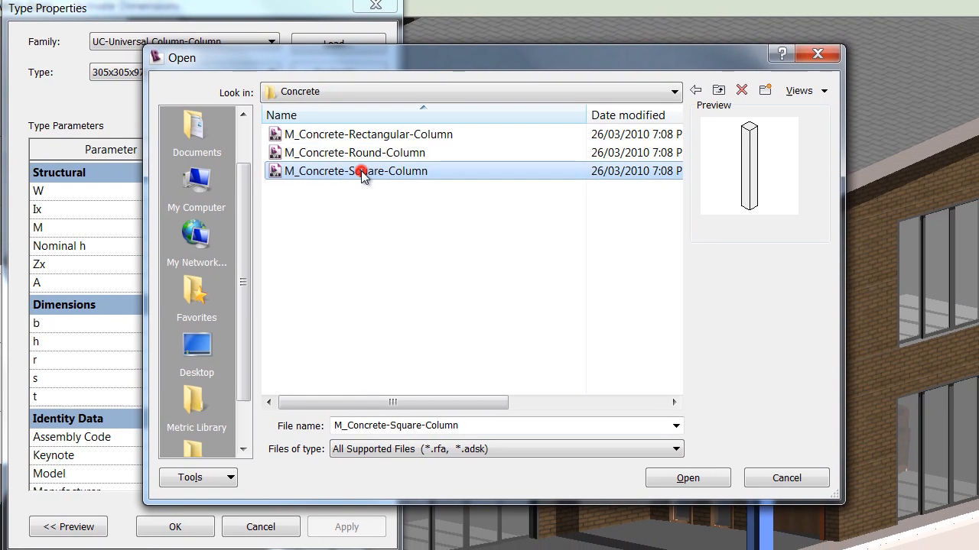
left_click(352, 153)
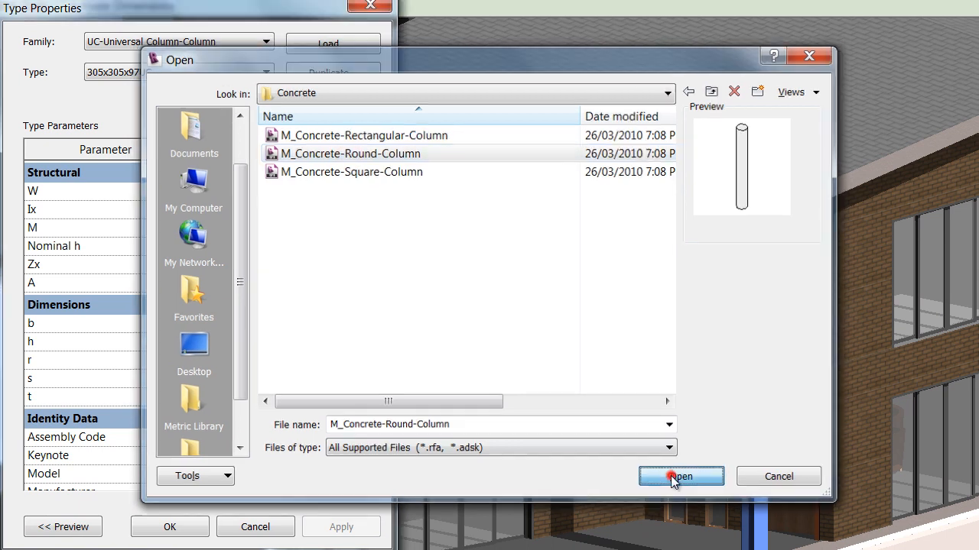
left_click(679, 475)
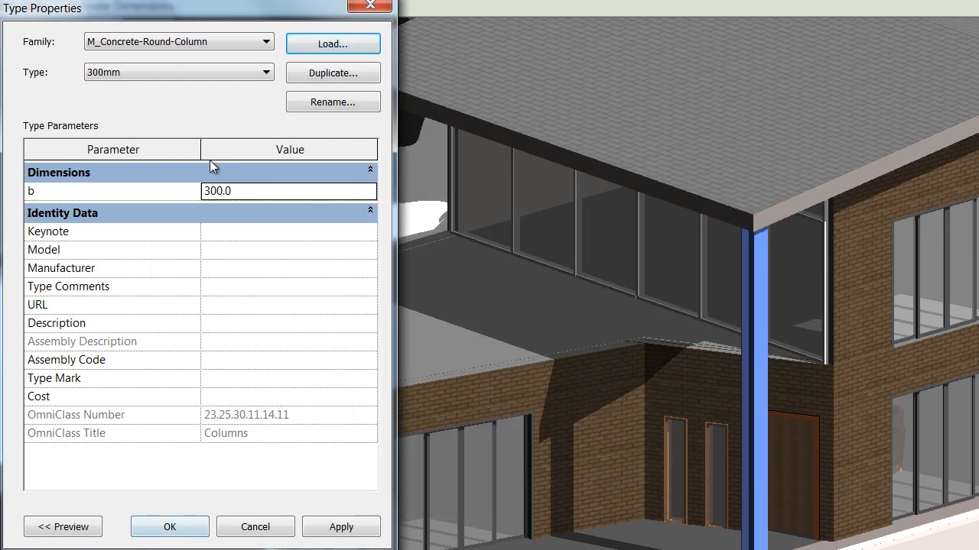
left_click(168, 526)
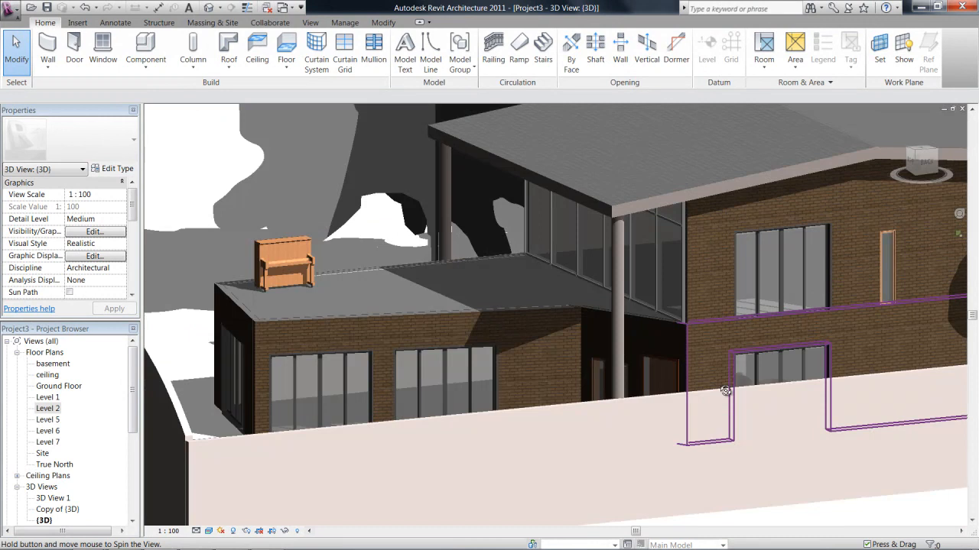
left_click_drag(724, 392, 829, 343)
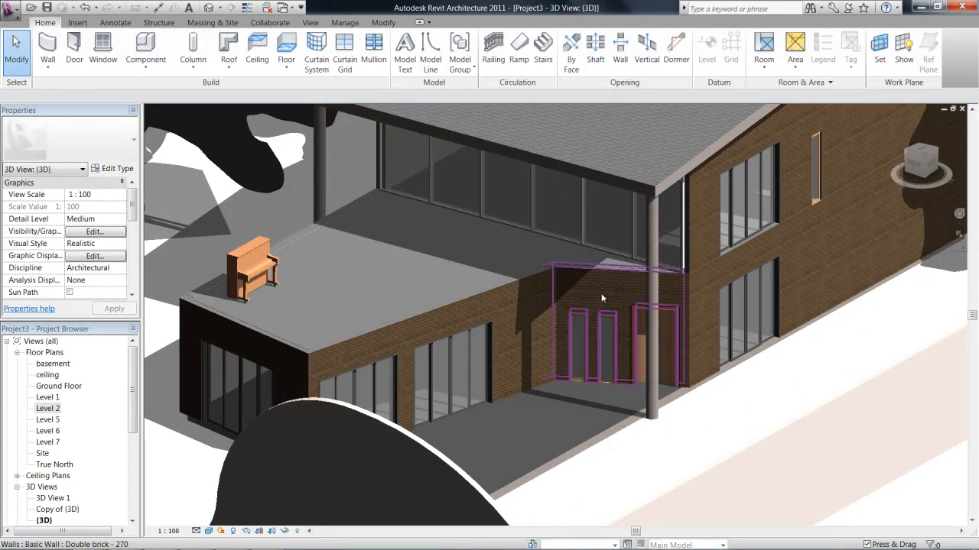
left_click(661, 474)
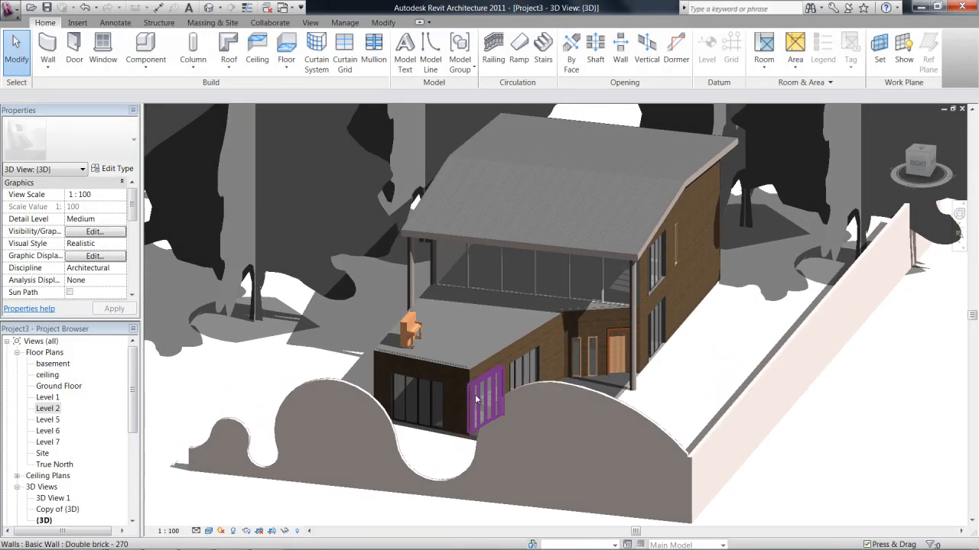
left_click_drag(476, 397, 416, 465)
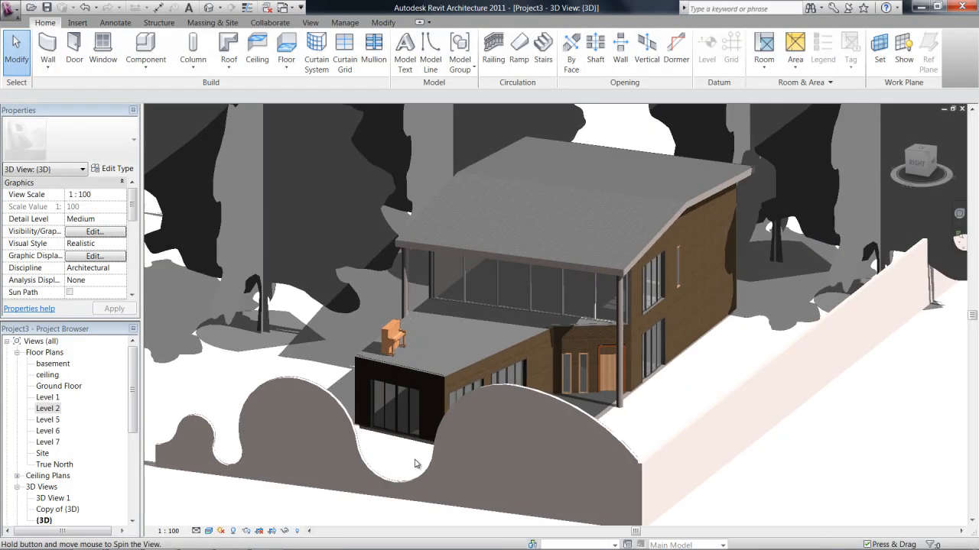
left_click_drag(416, 465, 462, 379)
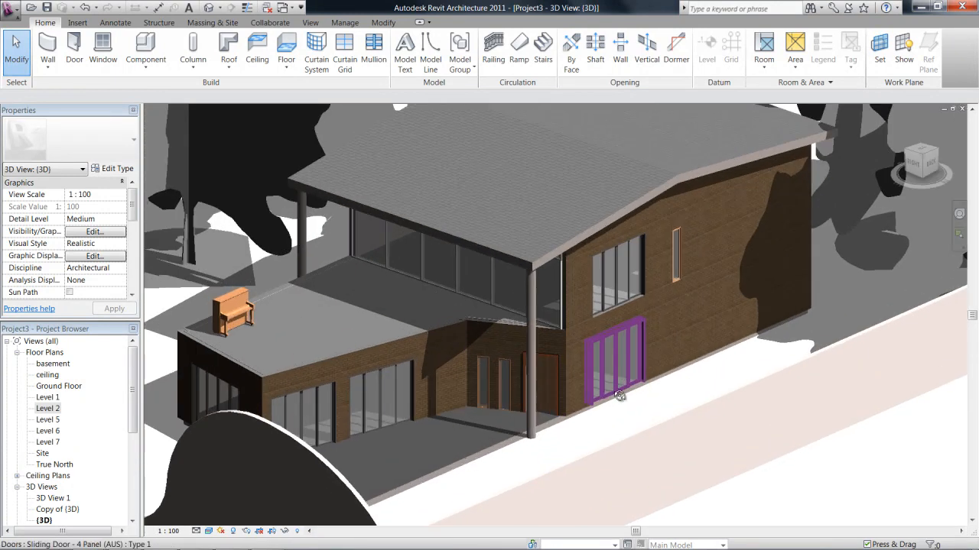
left_click_drag(619, 395, 517, 397)
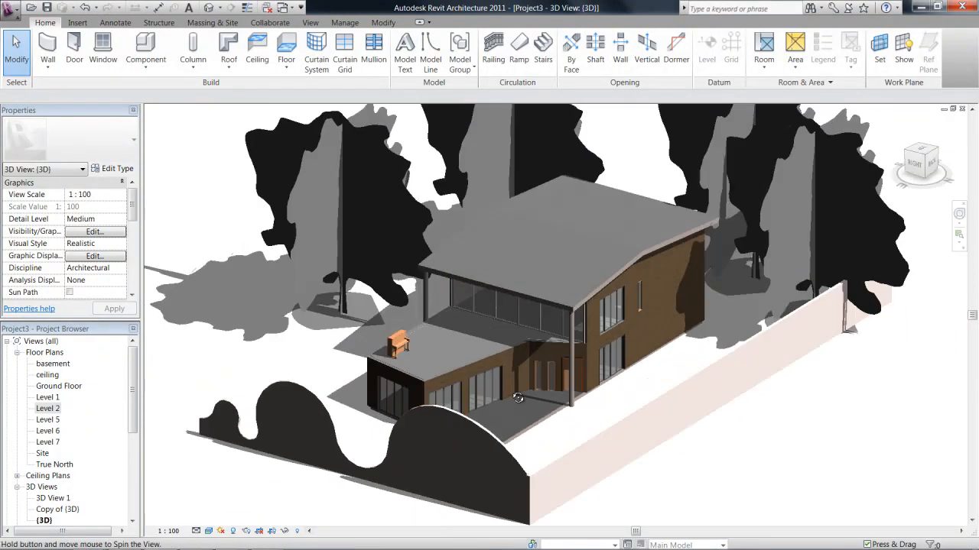